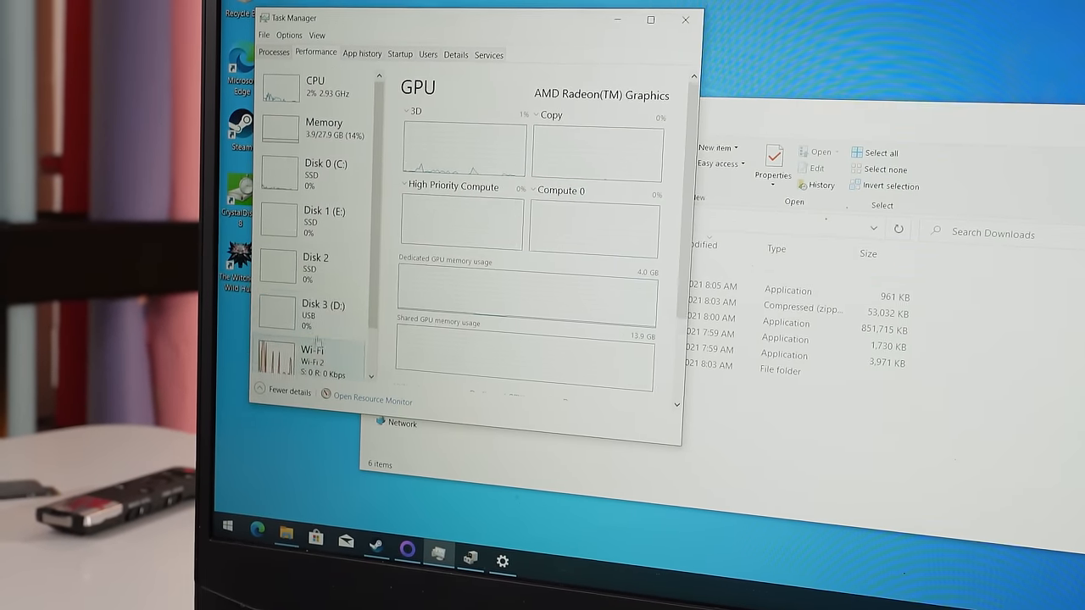
Step: Close Task Manager after checking the AMD Radeon(TM) Graphics GPU page
click(684, 19)
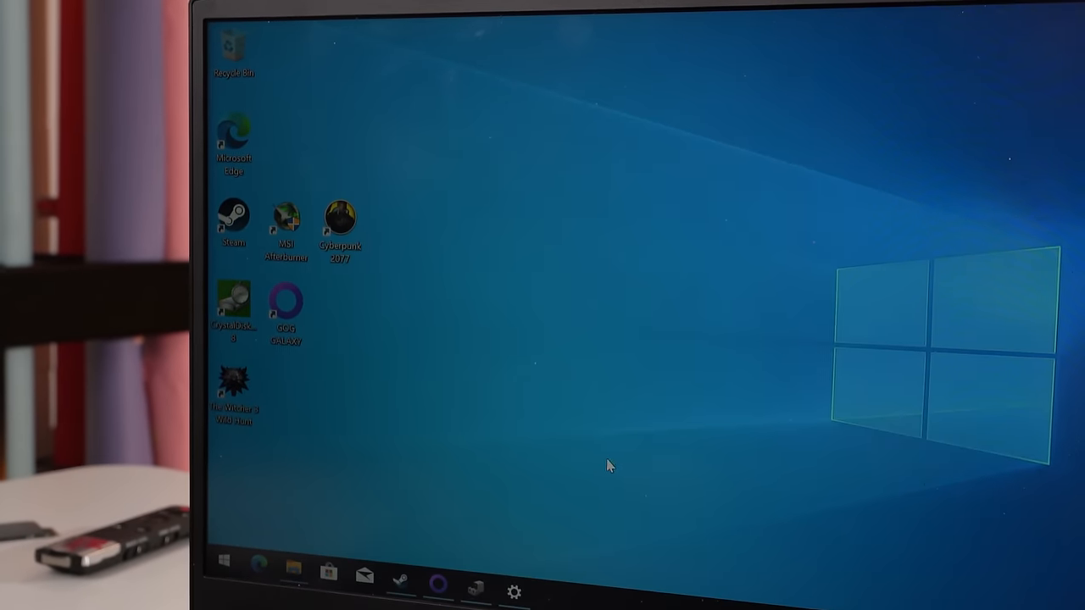
Step: Relaunch Task Manager from the taskbar context menu
right_click(606, 466)
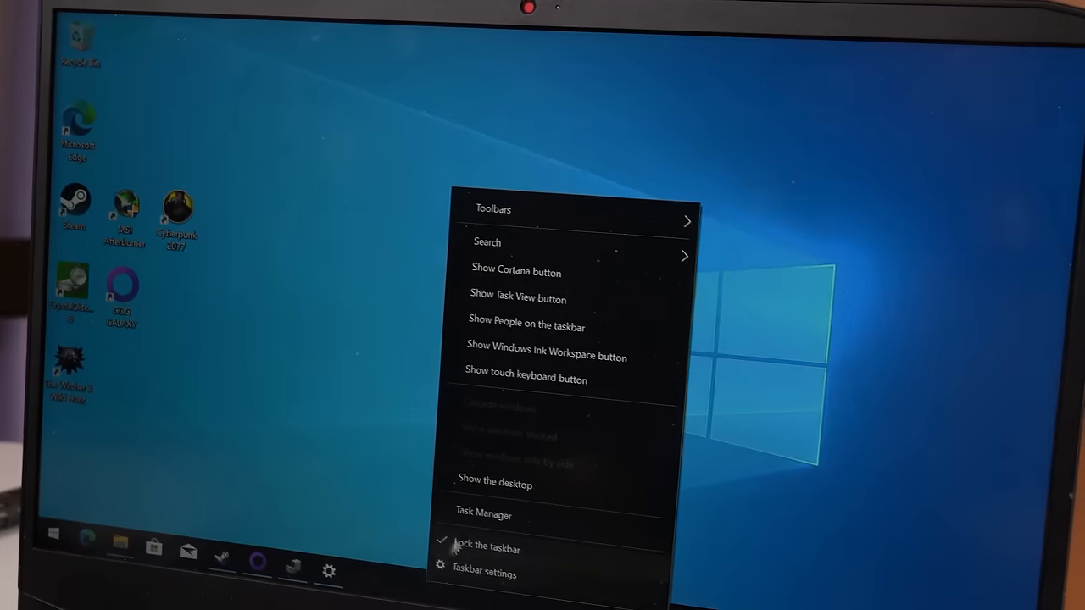
click(483, 513)
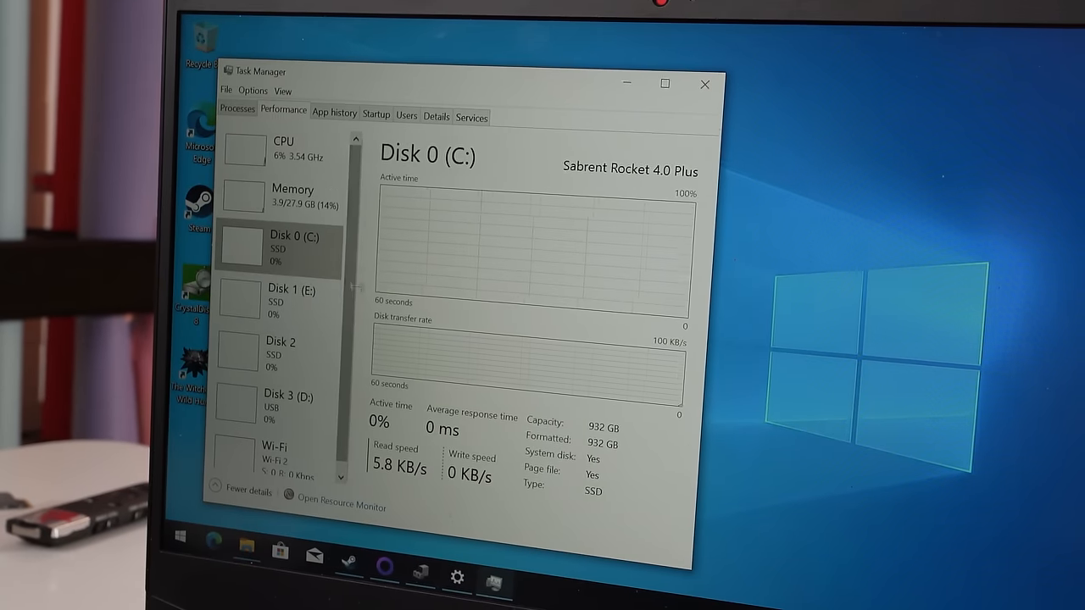